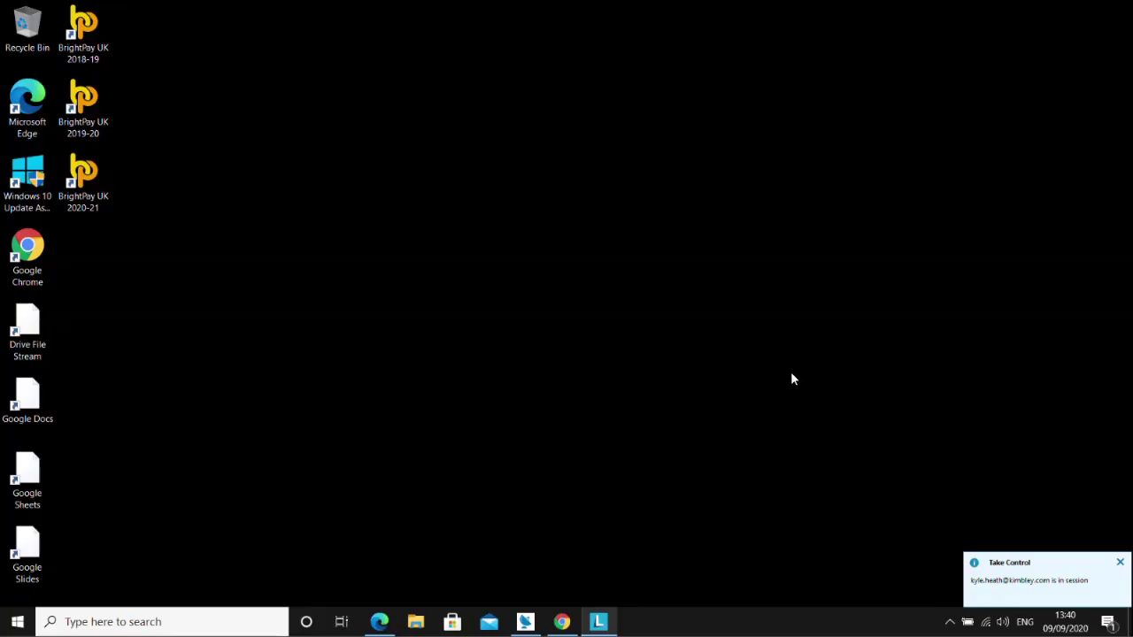
mouse_move(798, 378)
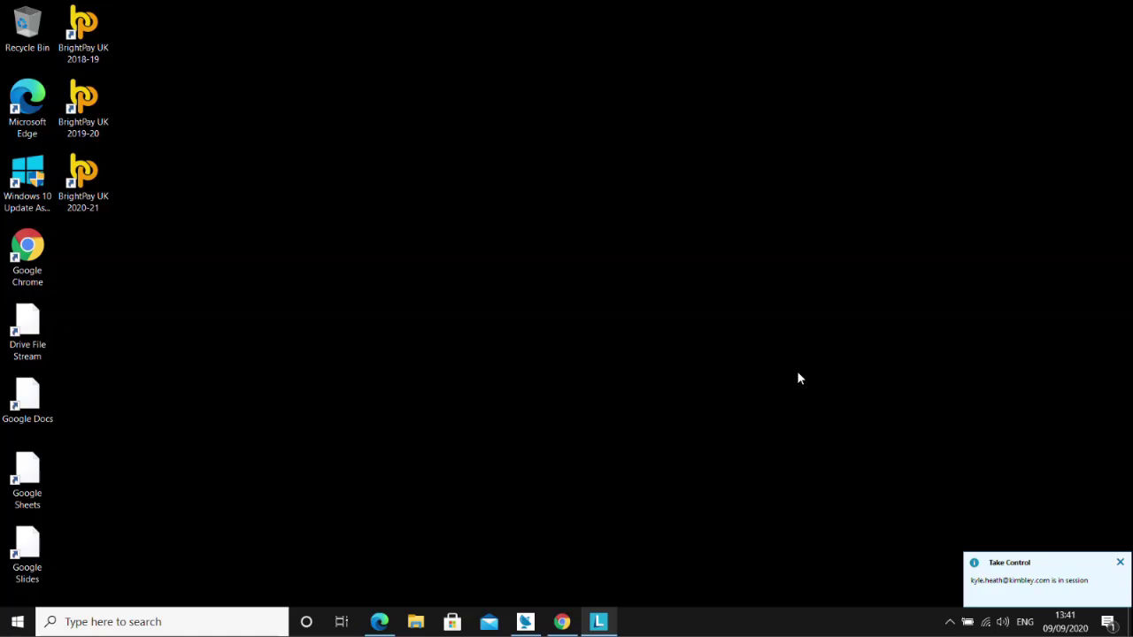
mouse_move(788, 368)
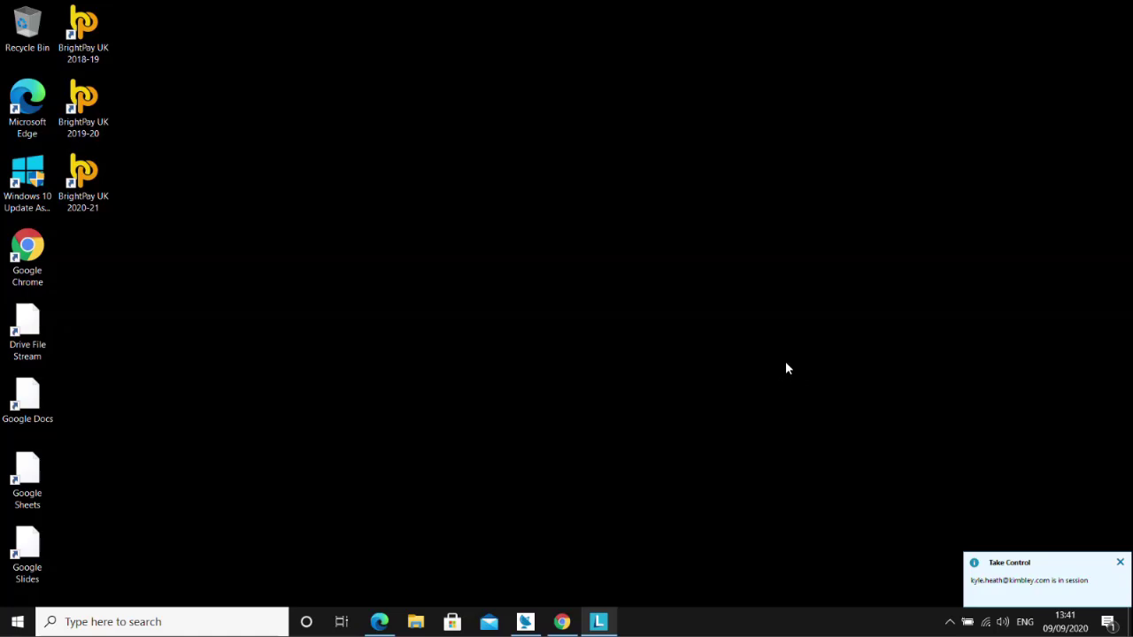
mouse_move(769, 366)
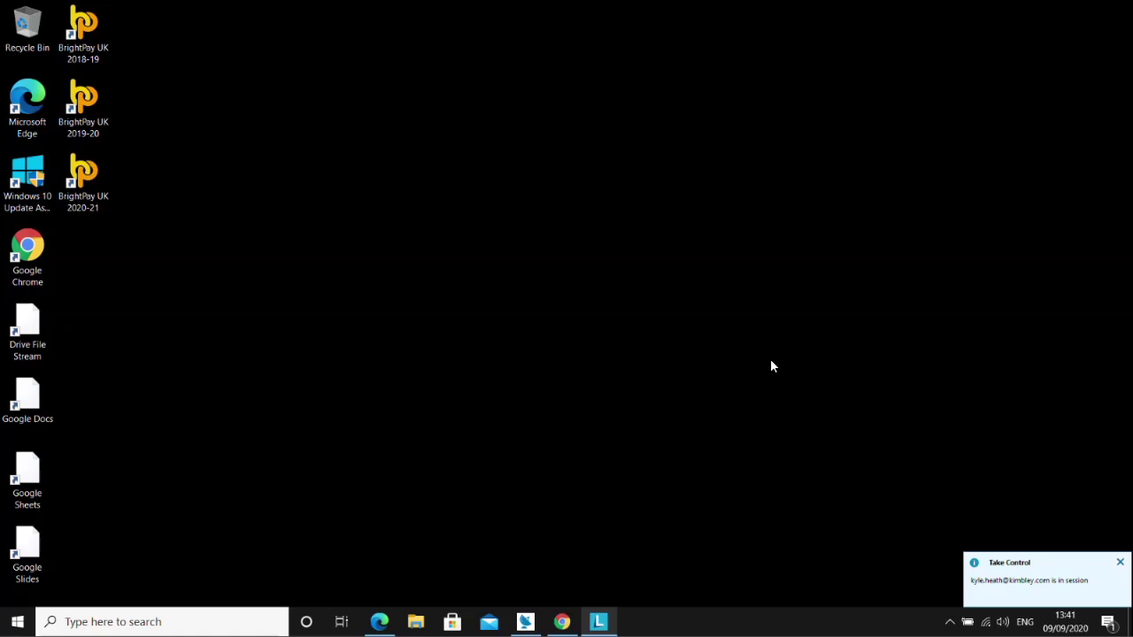
mouse_move(574, 624)
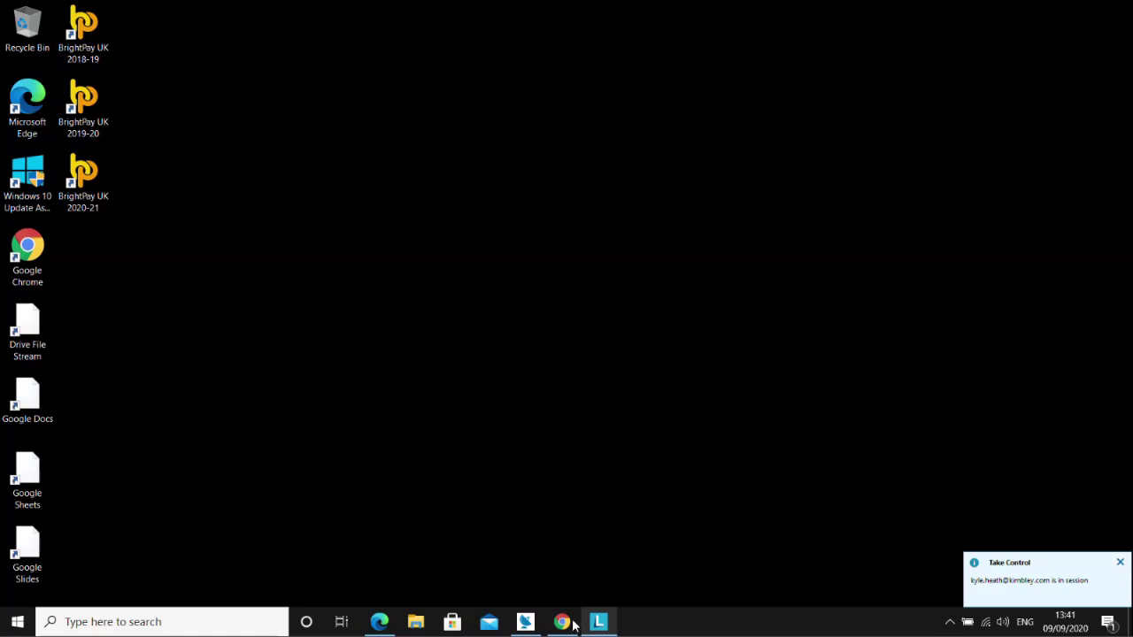
Bring up the webcam test page, then reach My Device Settings in Lenovo Vantage via the Device list
left_click(562, 622)
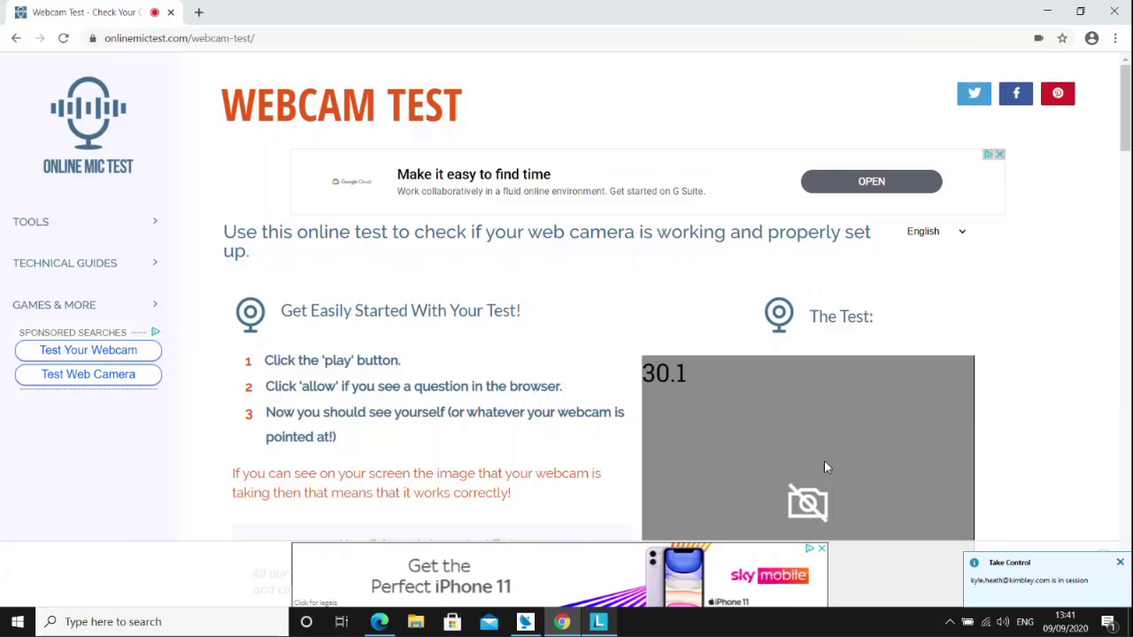
mouse_move(807, 452)
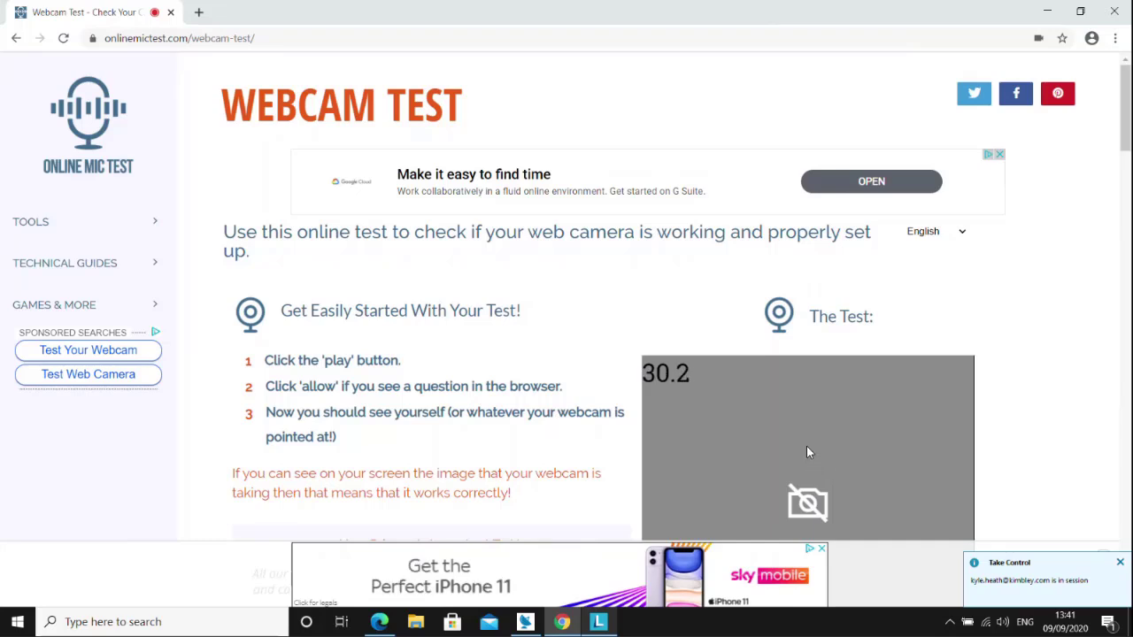
mouse_move(987, 303)
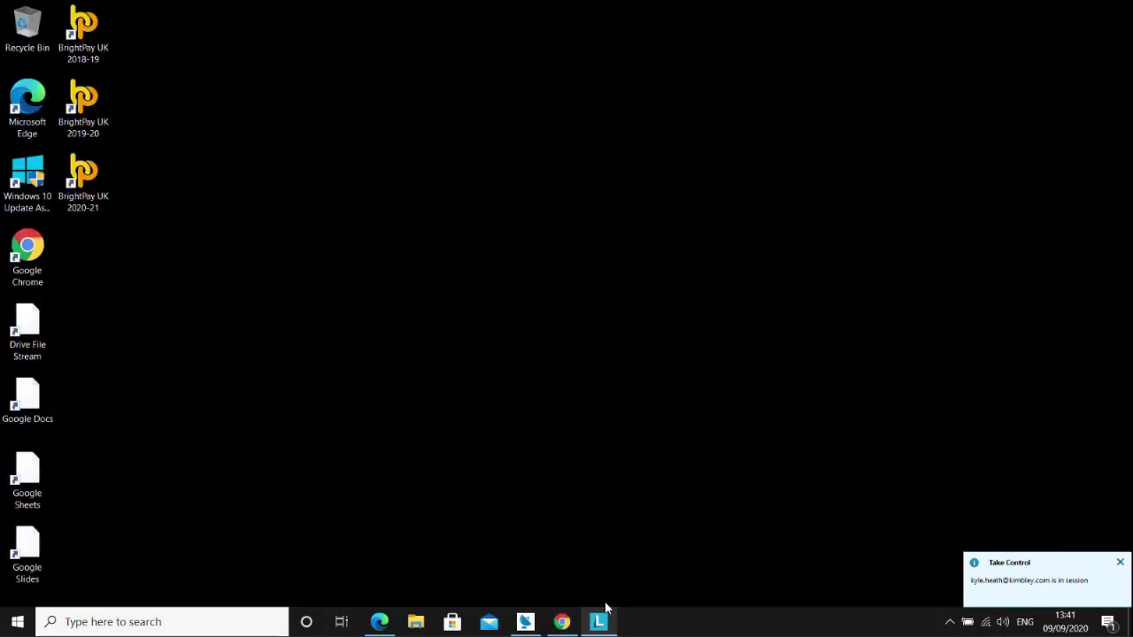
left_click(598, 621)
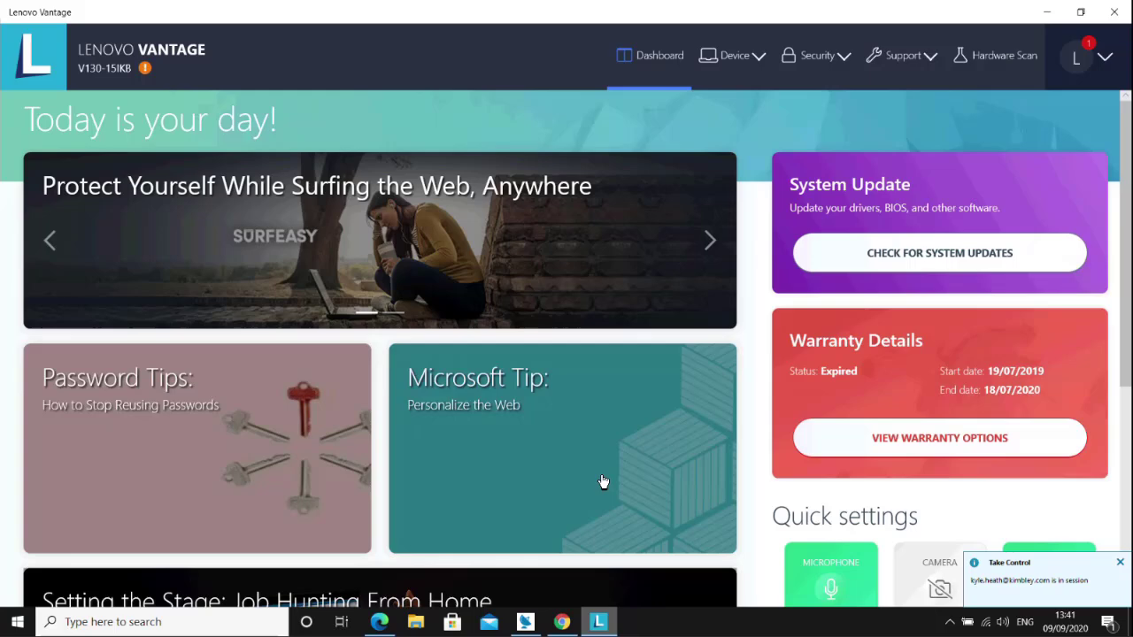
left_click(733, 55)
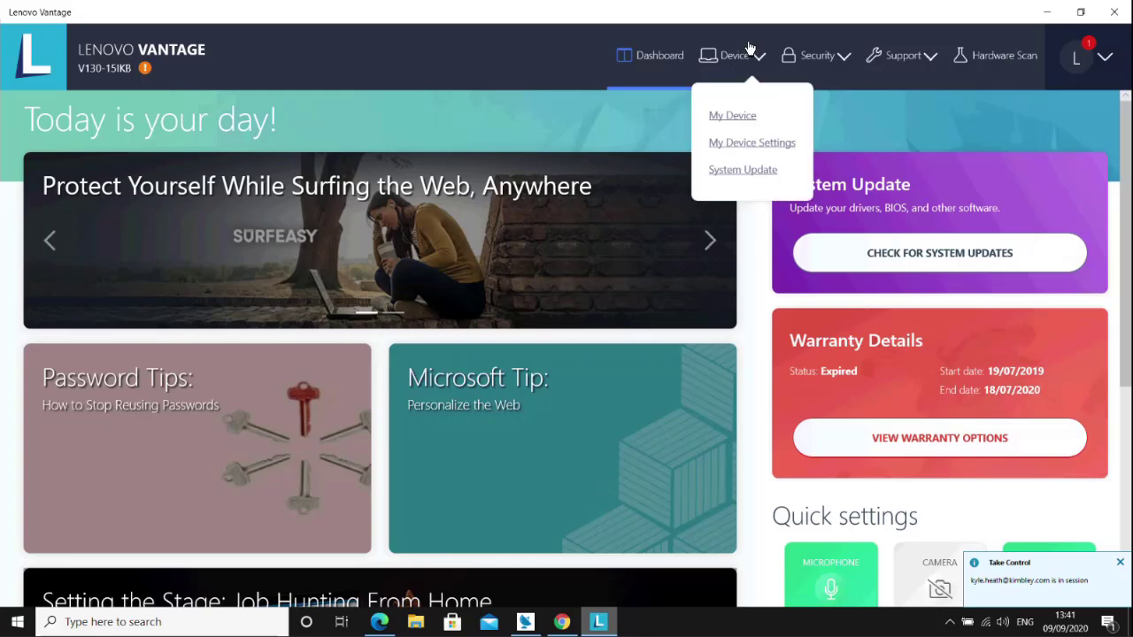
mouse_move(751, 142)
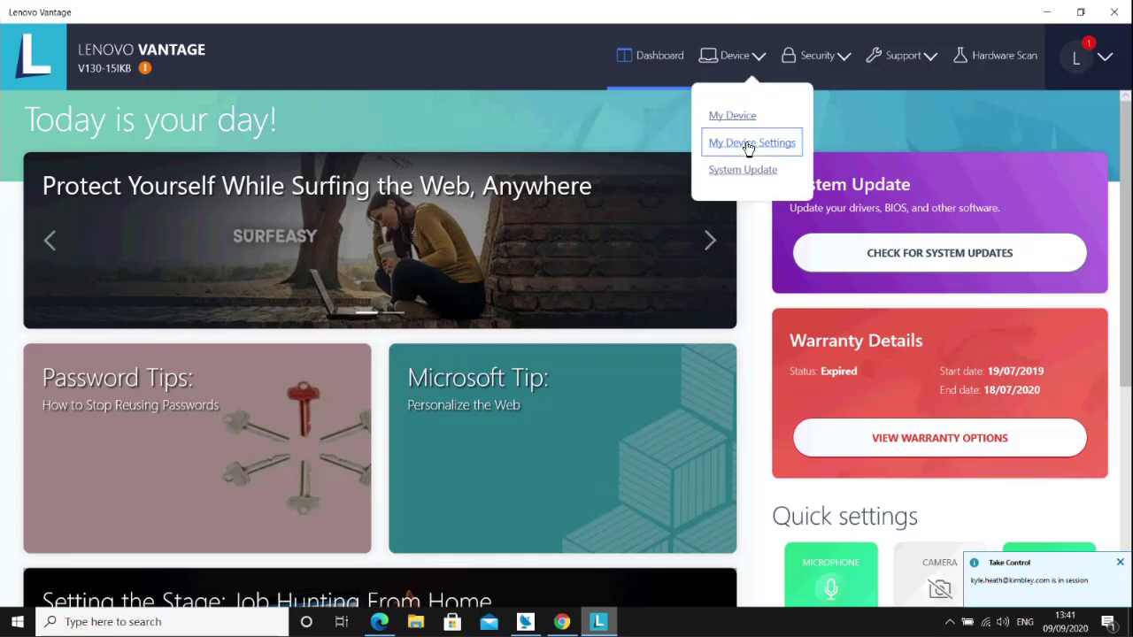
left_click(751, 142)
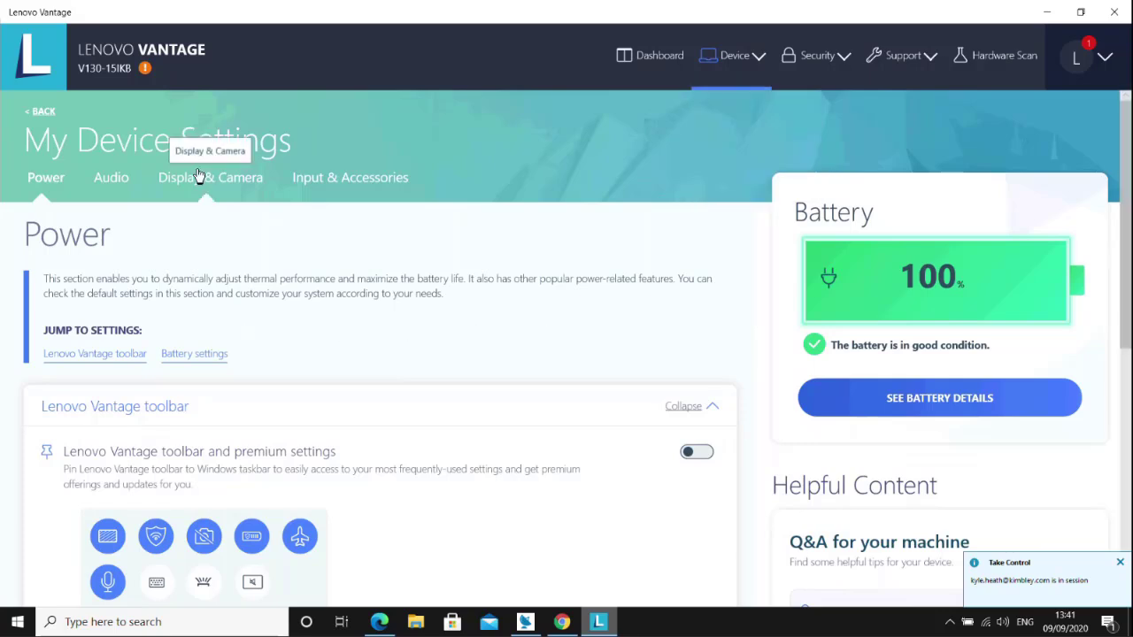
Switch Camera Privacy Mode off under Display & Camera and verify the live image on the webcam test
left_click(210, 177)
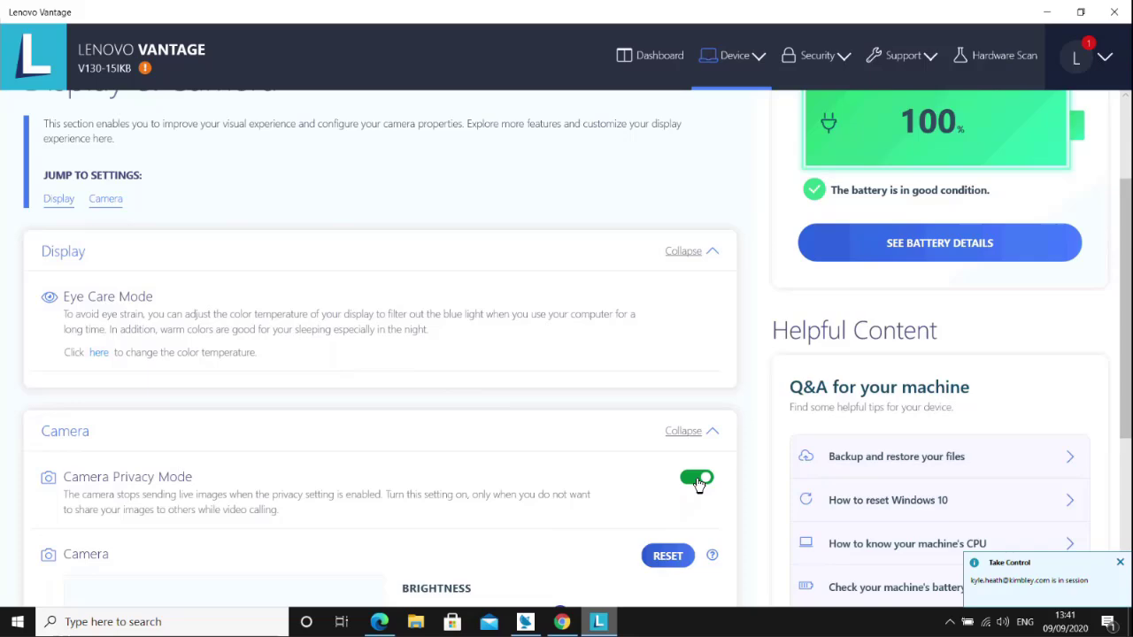
left_click(696, 478)
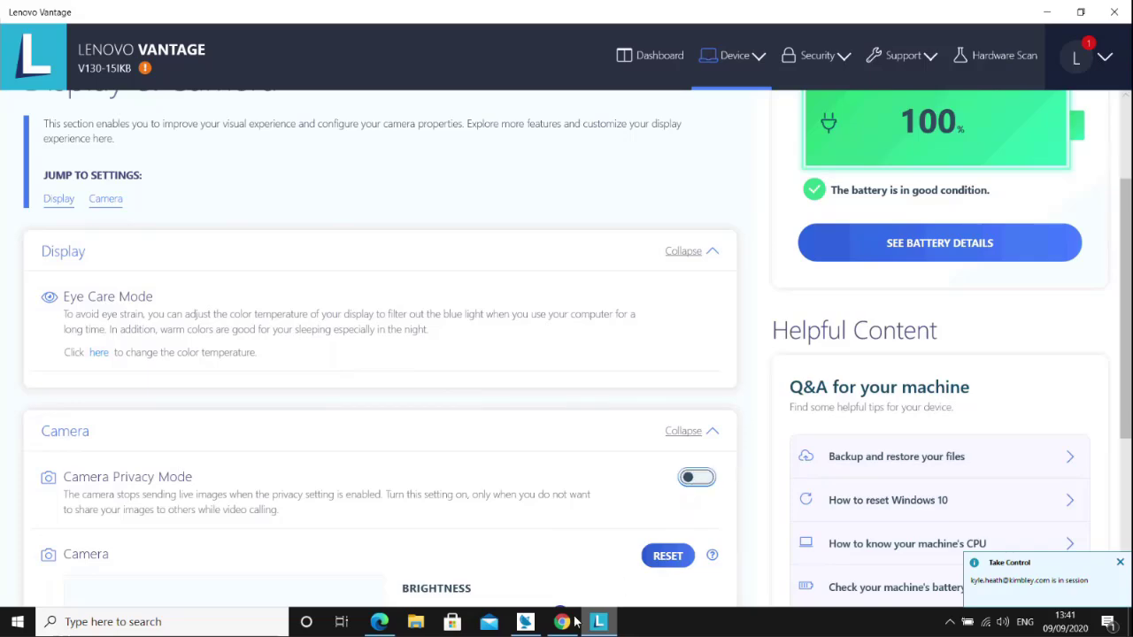
left_click(562, 622)
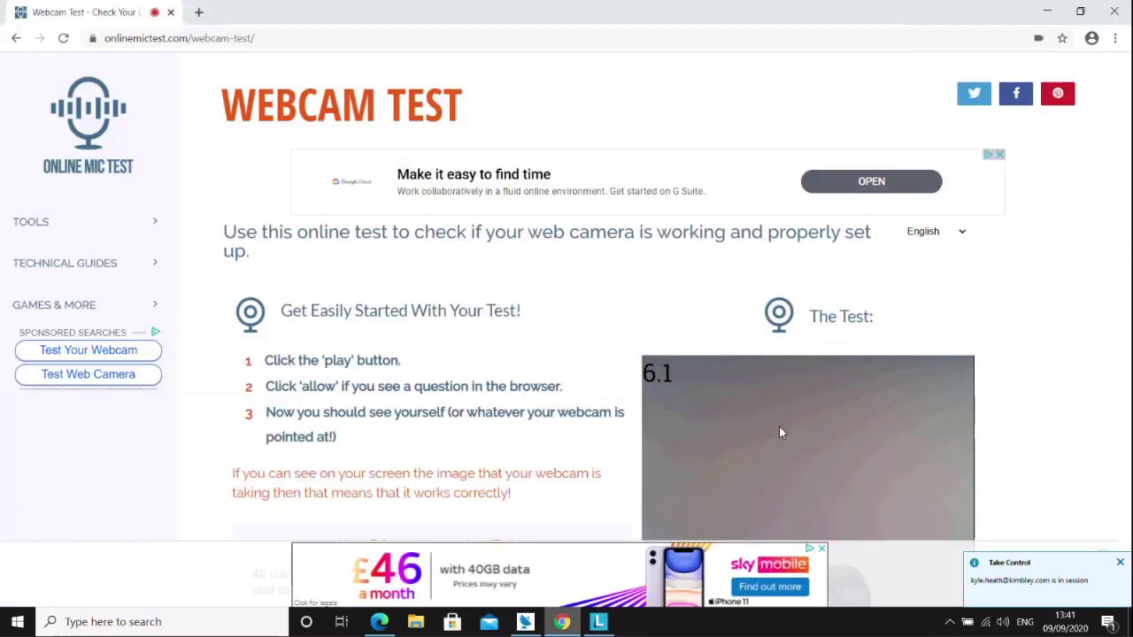
scroll("down", 3)
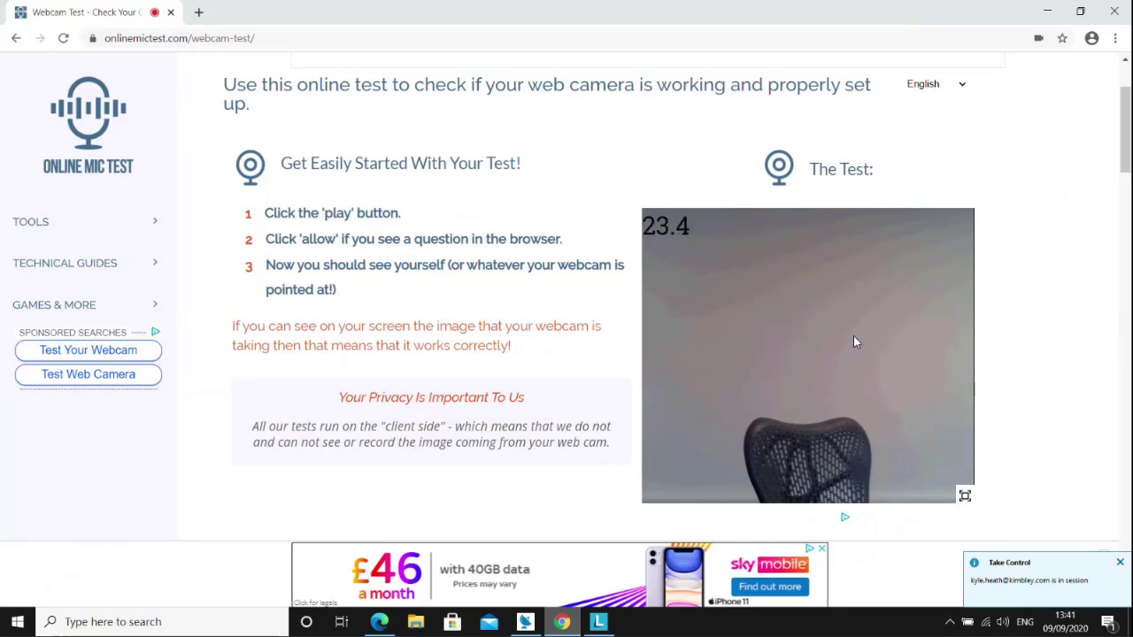